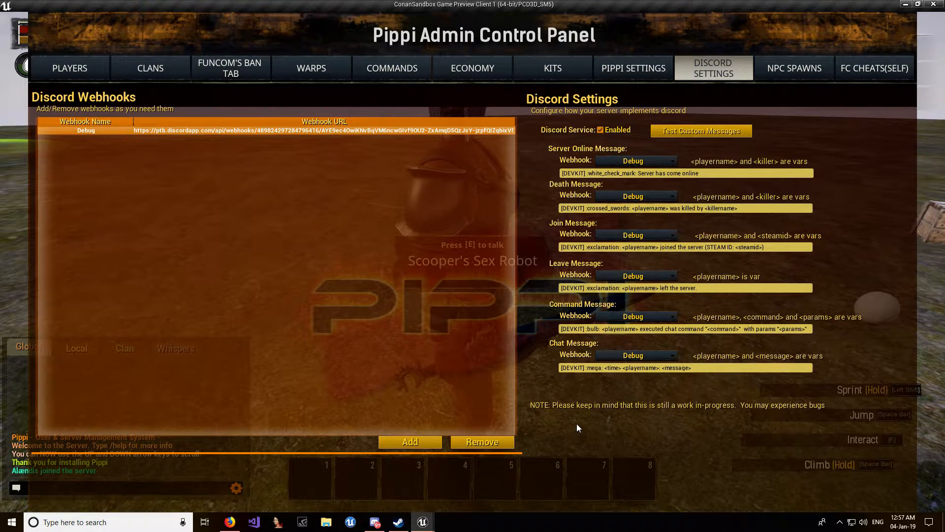
mouse_move(65, 226)
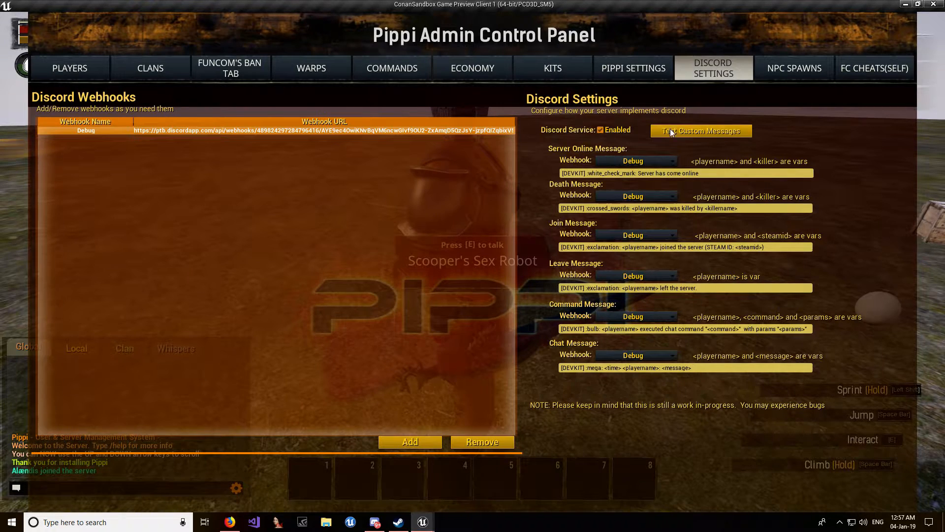
mouse_move(537, 191)
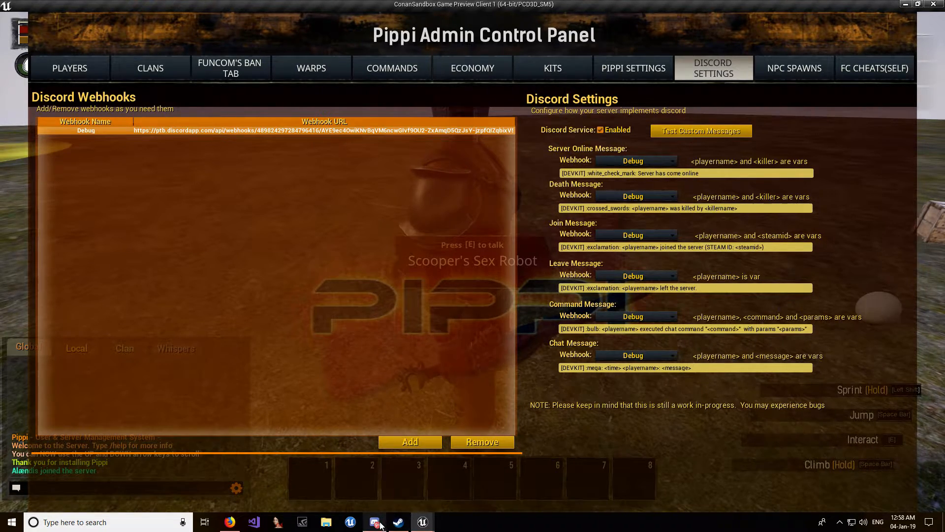
Open the Pippi server's Webhooks page in Discord server settings
left_click(374, 521)
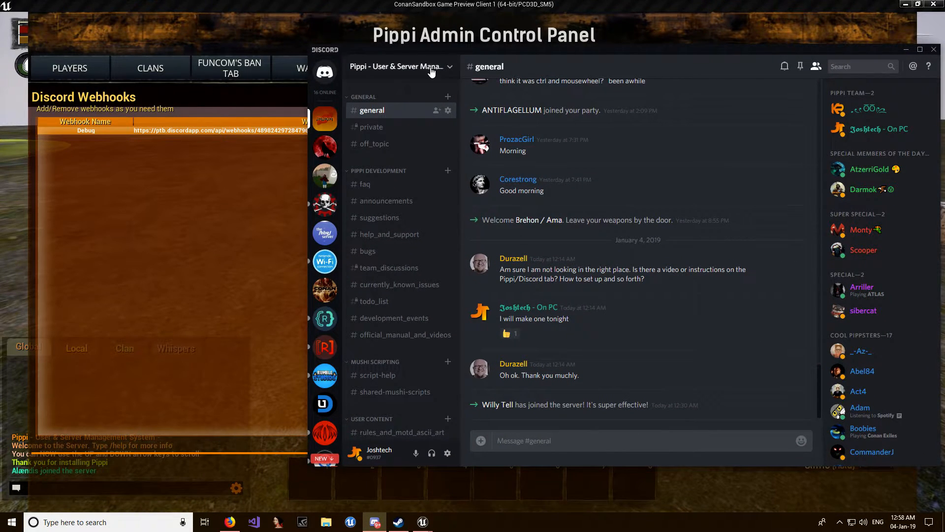
left_click(395, 66)
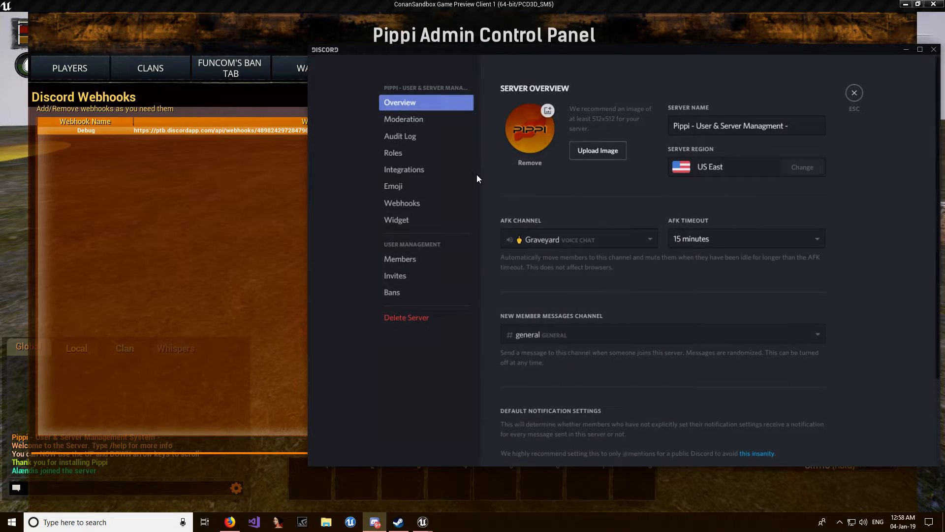
left_click(402, 203)
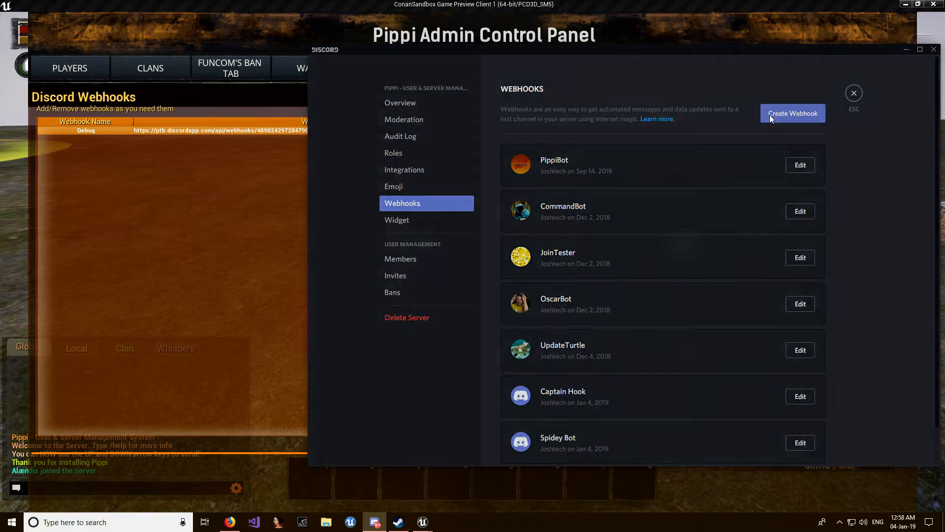
Create the Spidey Bot webhook posting to #discordtesting and save it
left_click(800, 442)
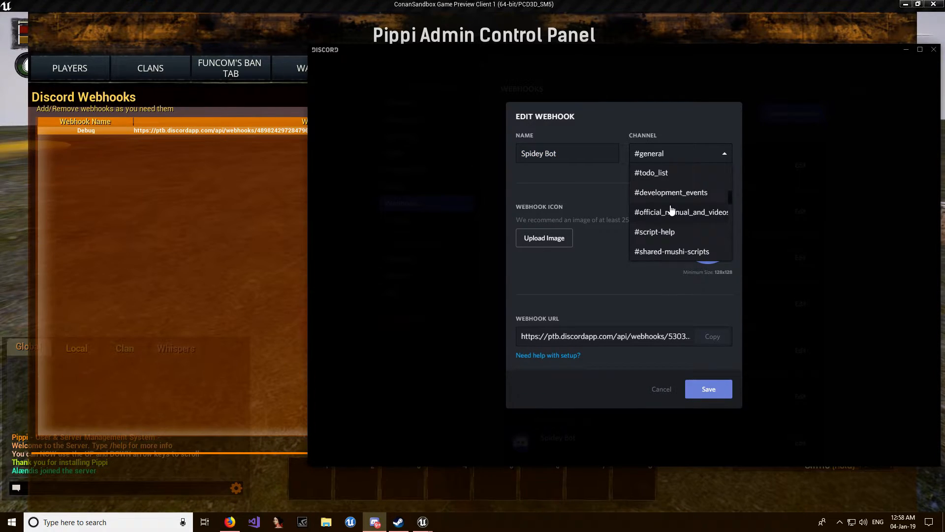
scroll("down", 3)
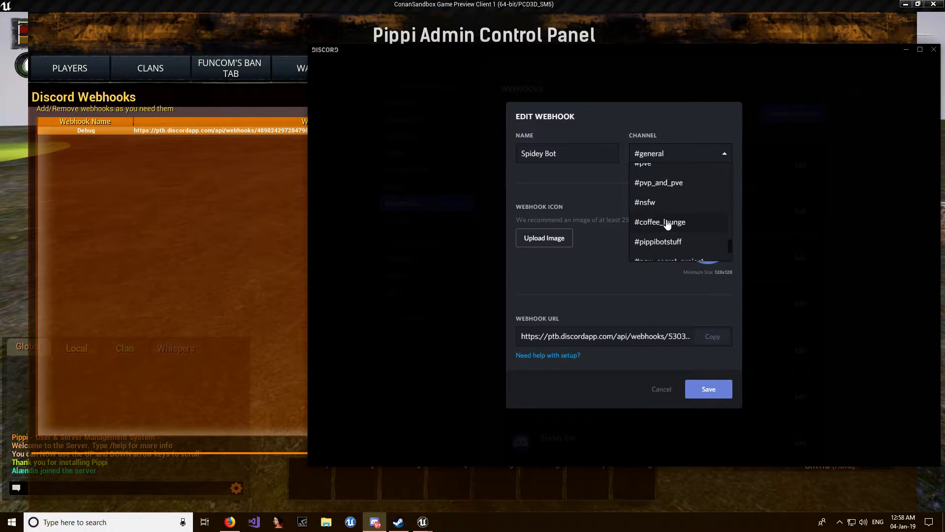
scroll("down", 3)
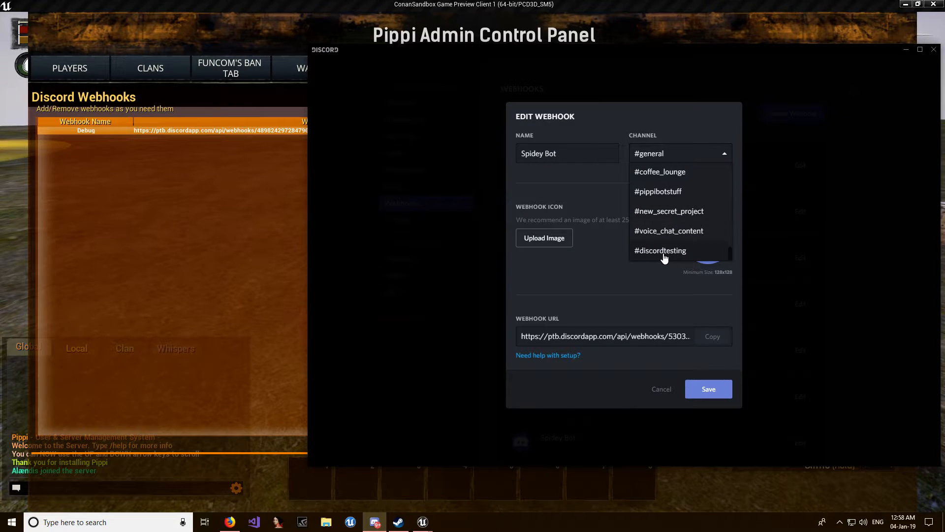
left_click(661, 250)
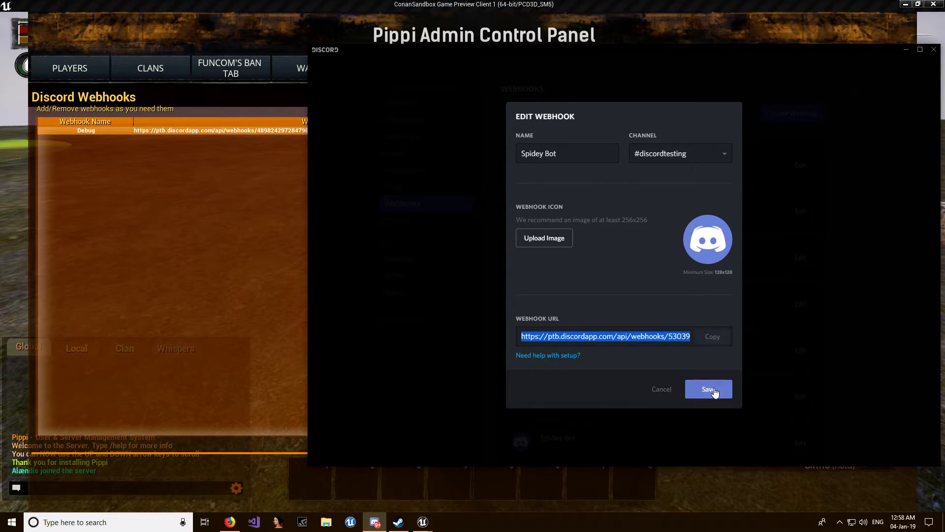
left_click(709, 389)
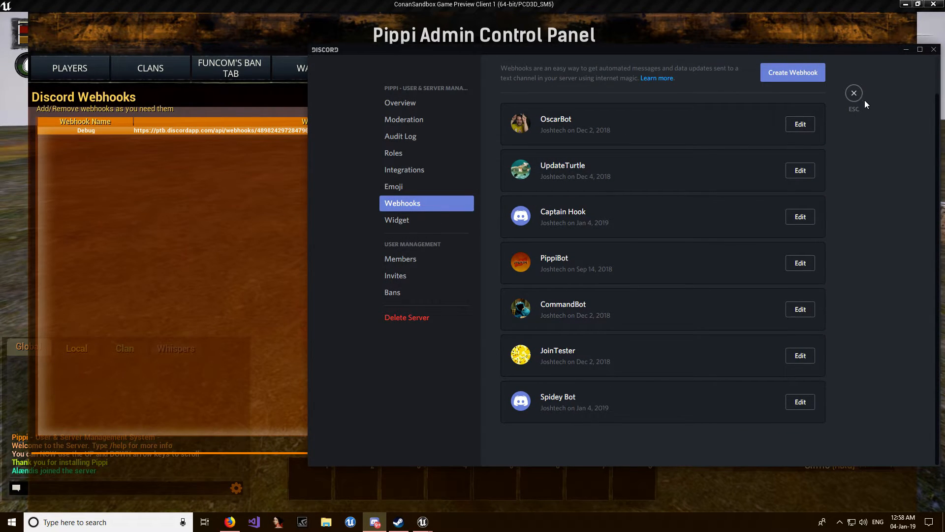
Add a 'Bot' entry with the copied Discord URL to the panel's webhook list
left_click(854, 94)
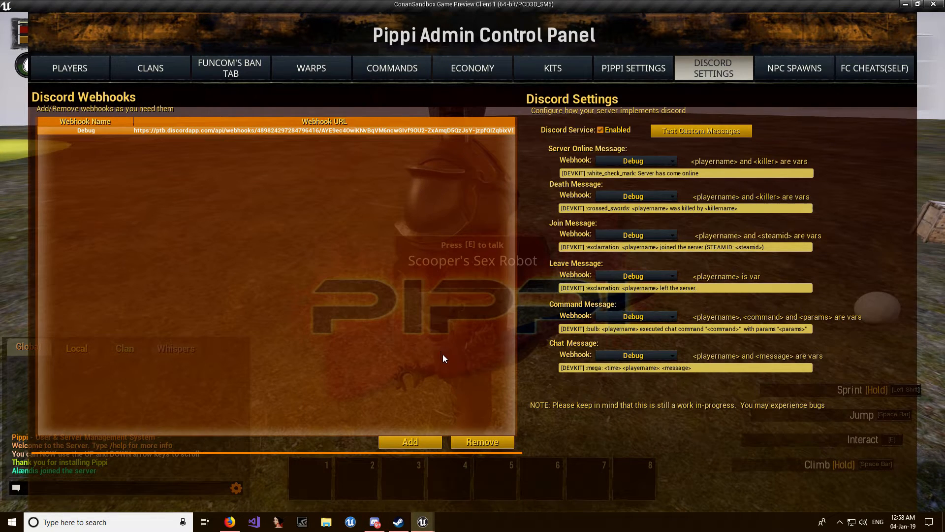
left_click(410, 442)
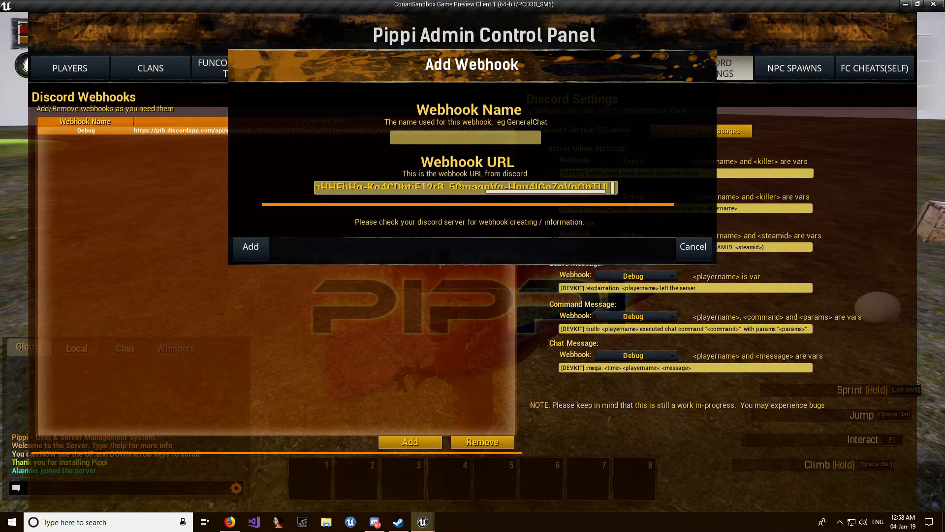
type("Bot")
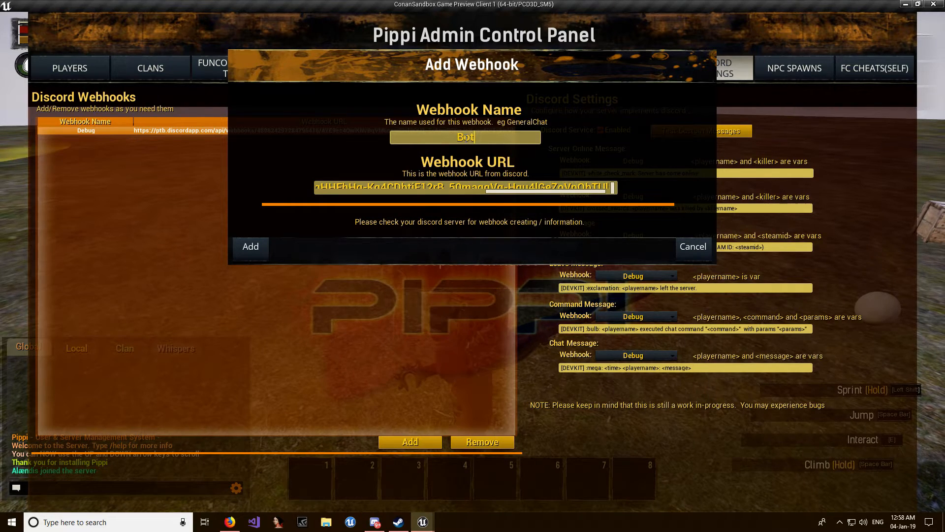
left_click(250, 246)
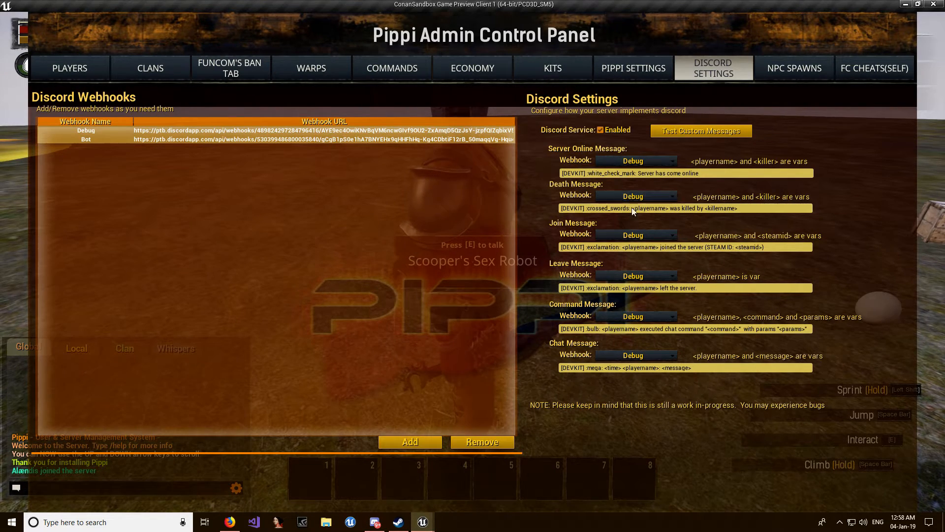
mouse_move(583, 160)
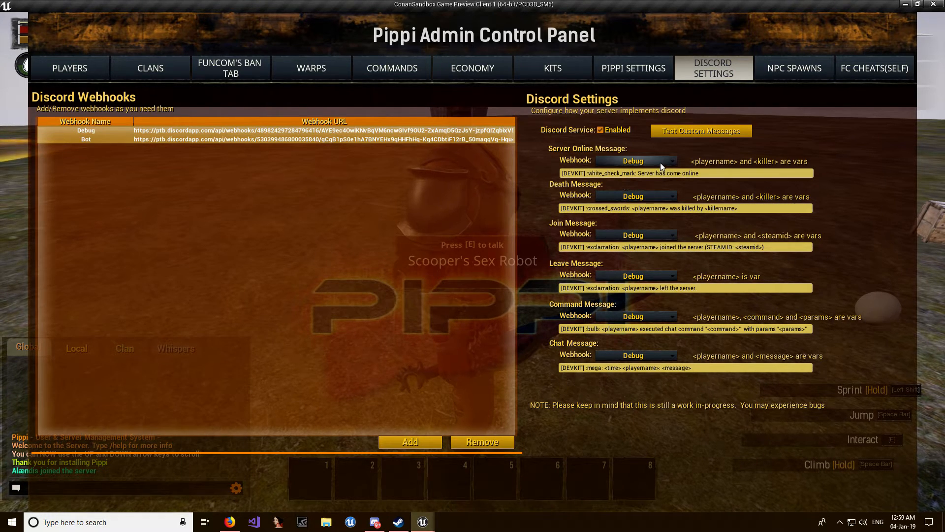
Set the Webhook dropdowns from Server Online through Chat Message to Bot
left_click(635, 161)
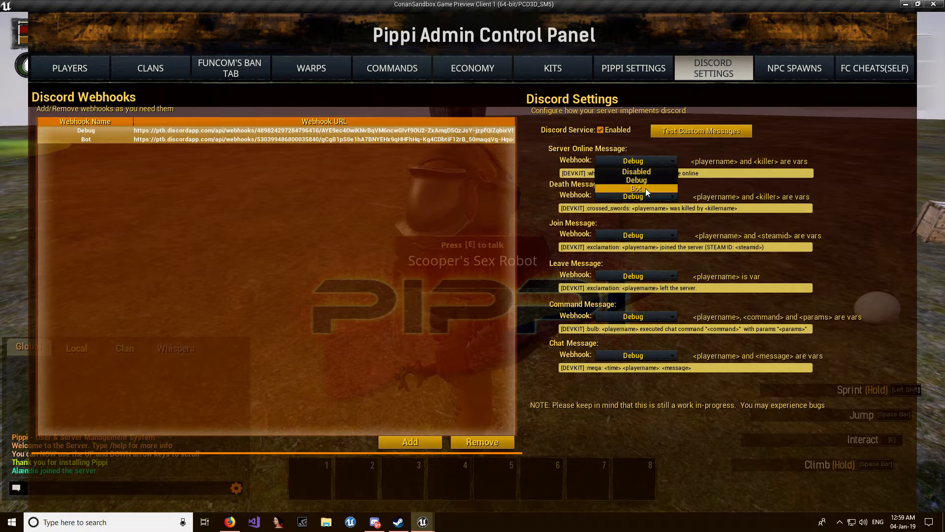
left_click(636, 188)
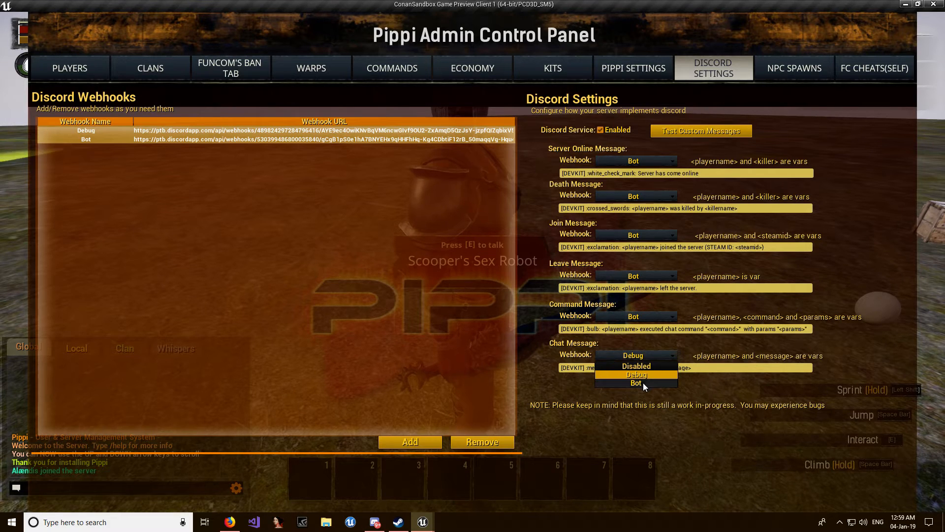
left_click(636, 383)
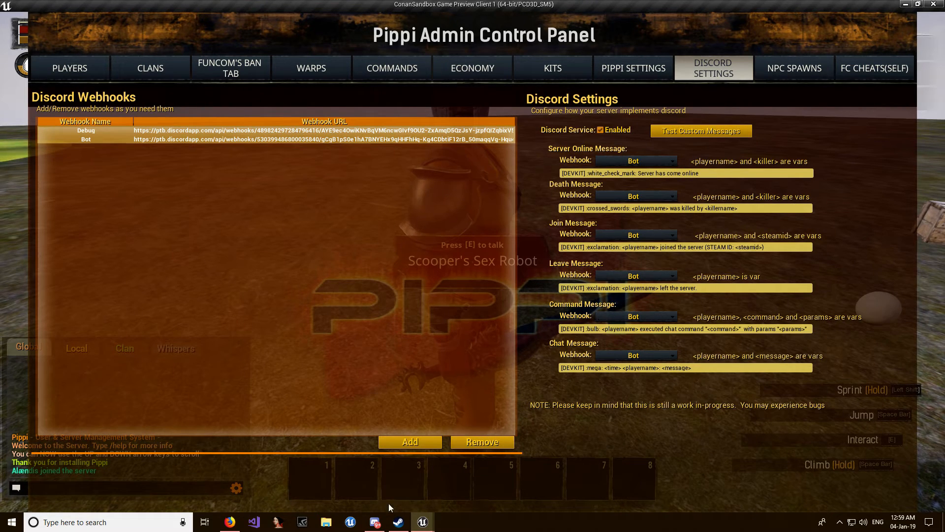
left_click(374, 521)
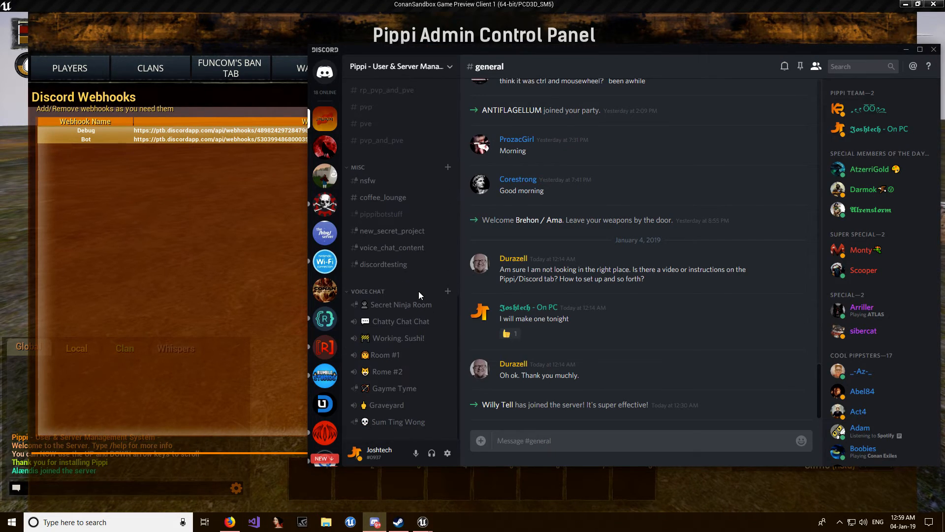
left_click(383, 264)
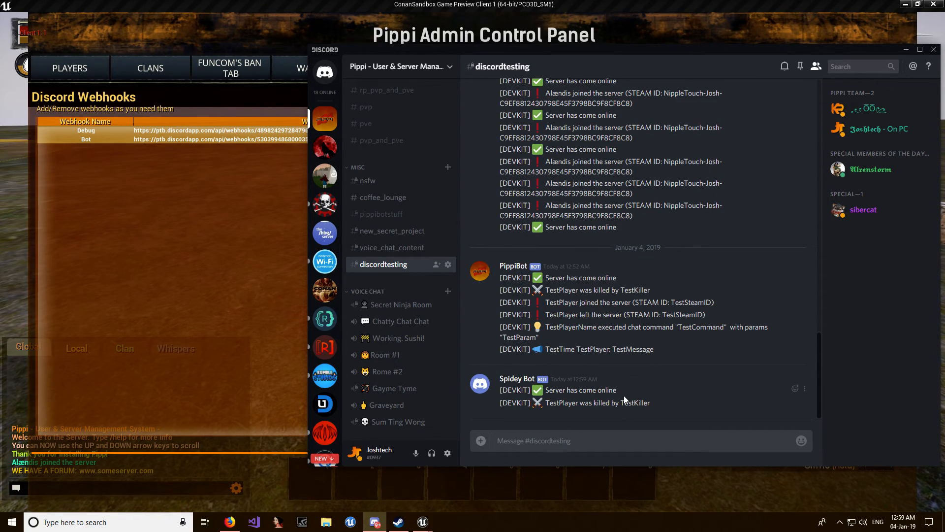
scroll("down", 3)
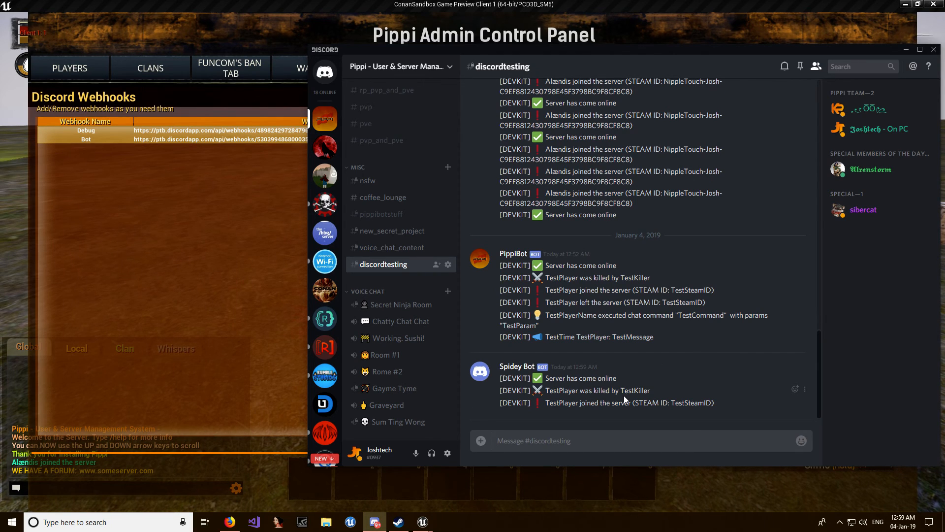